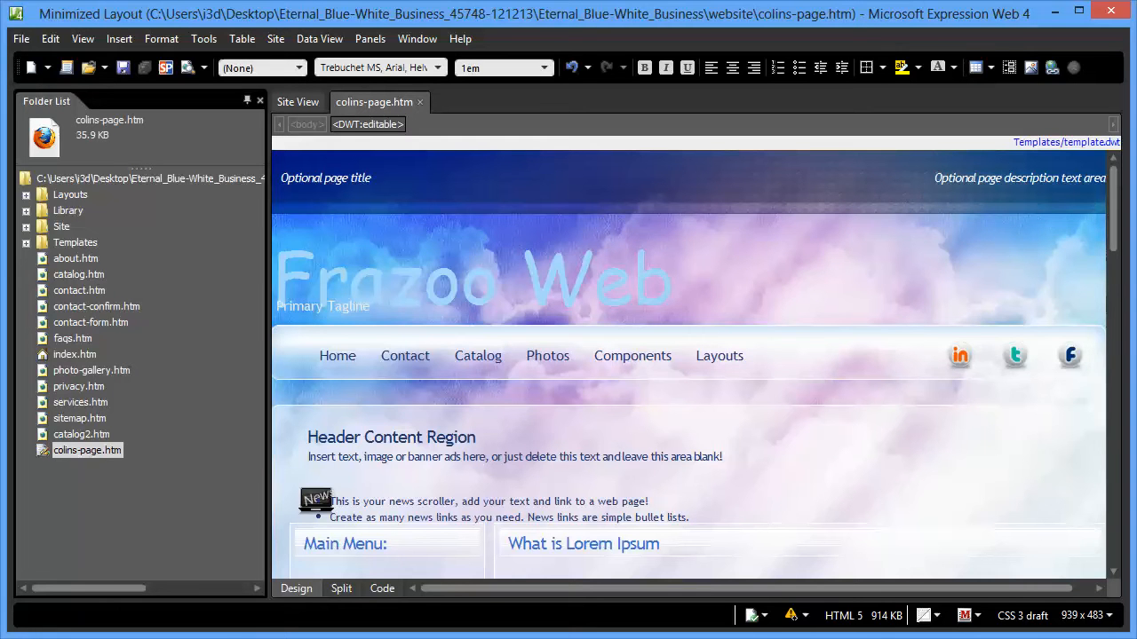
pyautogui.moveTo(211, 531)
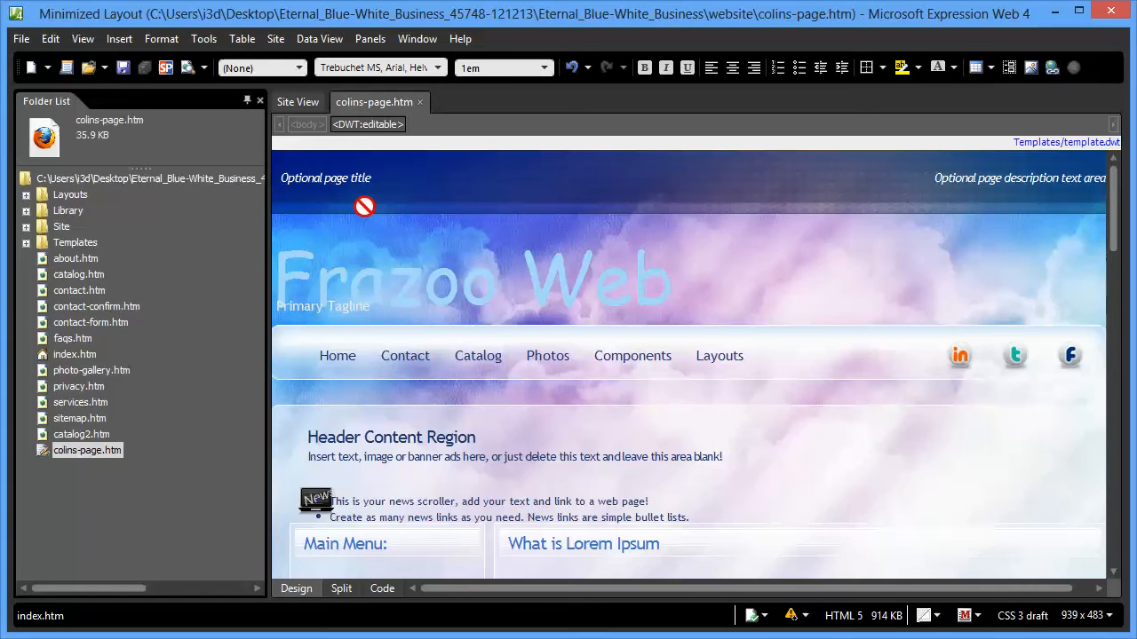
# Compare the seo_1 'Optional page title' and seo_2 'Optional page description' regions, ending on the title
pyautogui.click(325, 178)
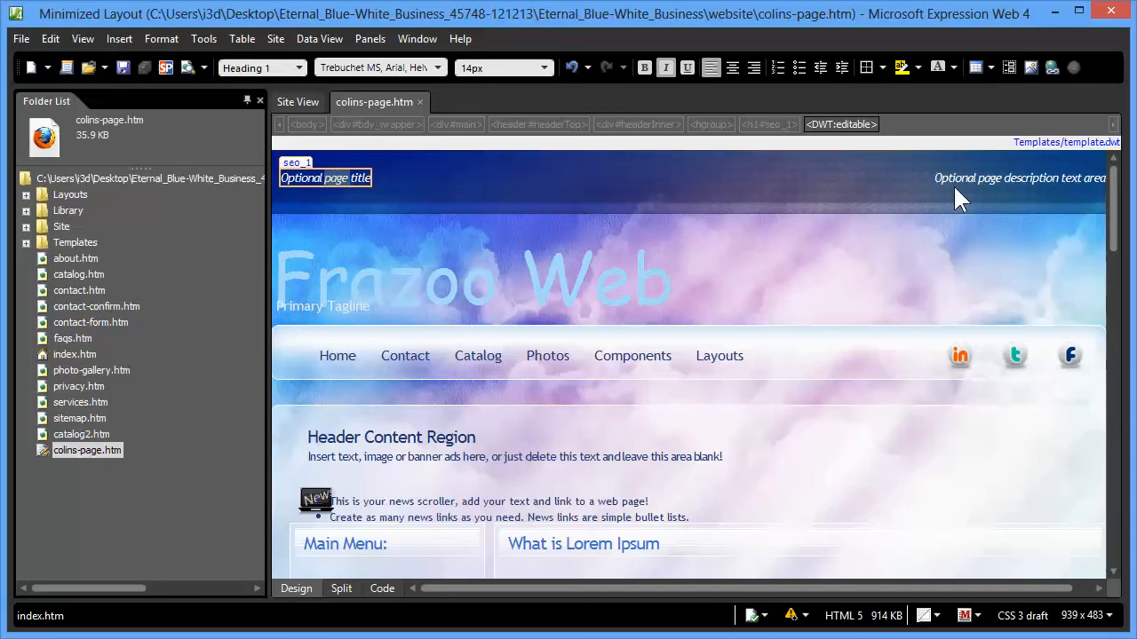
pyautogui.click(1018, 178)
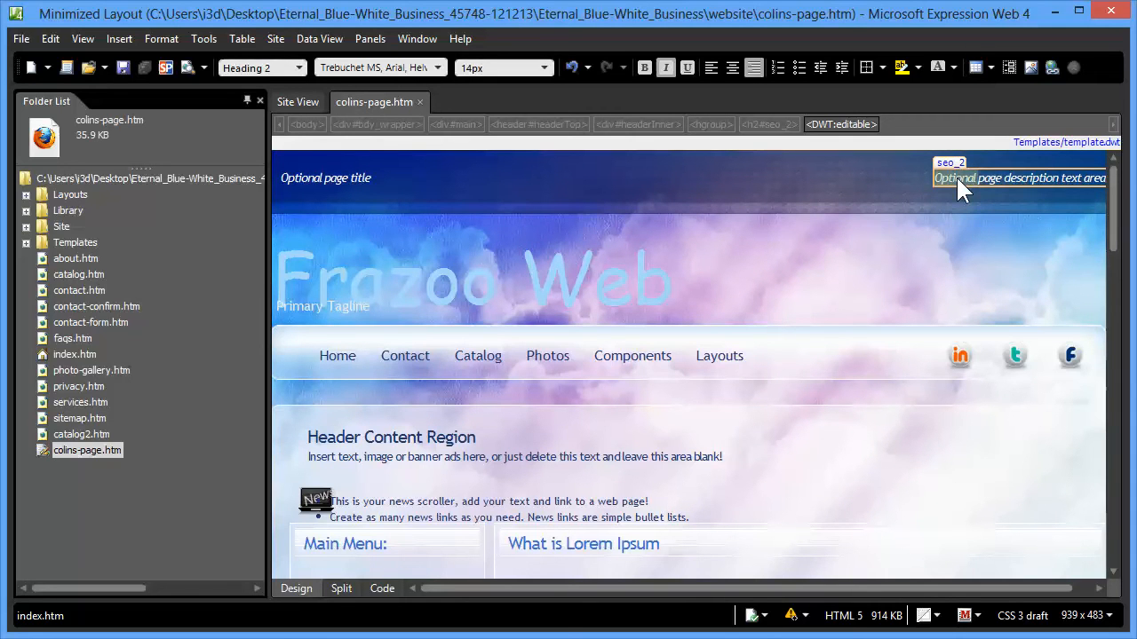
pyautogui.click(325, 178)
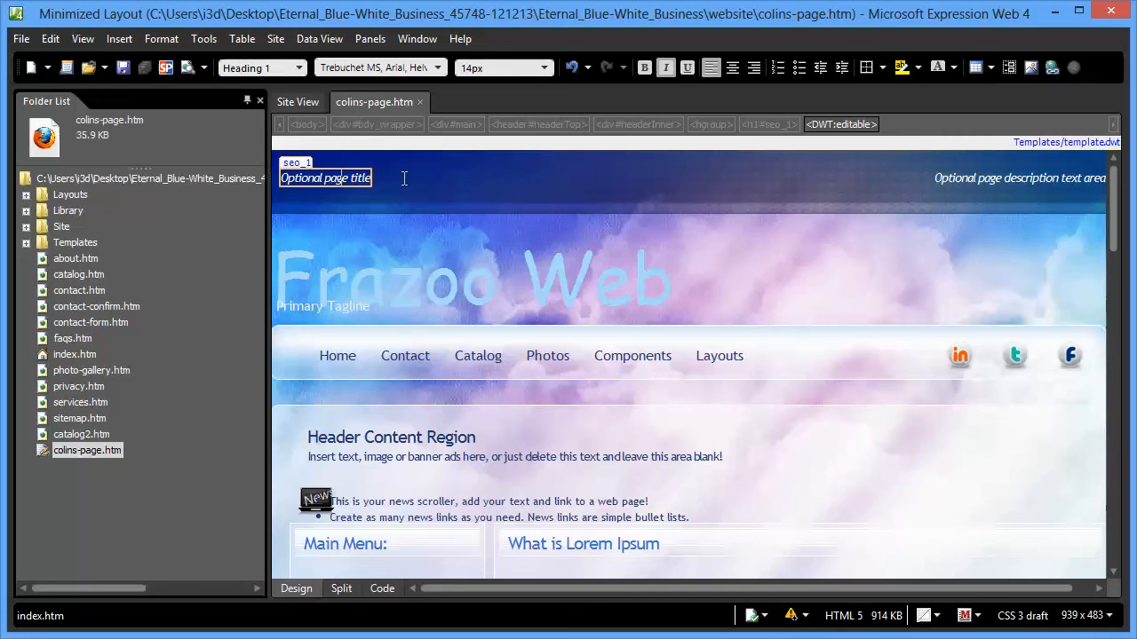
pyautogui.click(1018, 178)
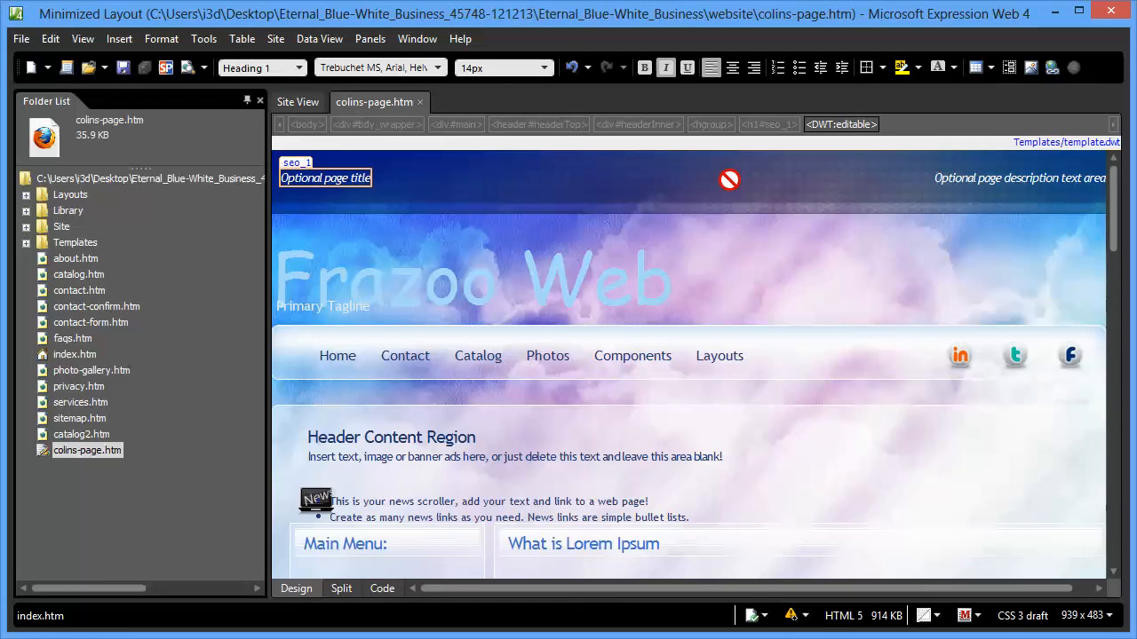
pyautogui.click(1019, 178)
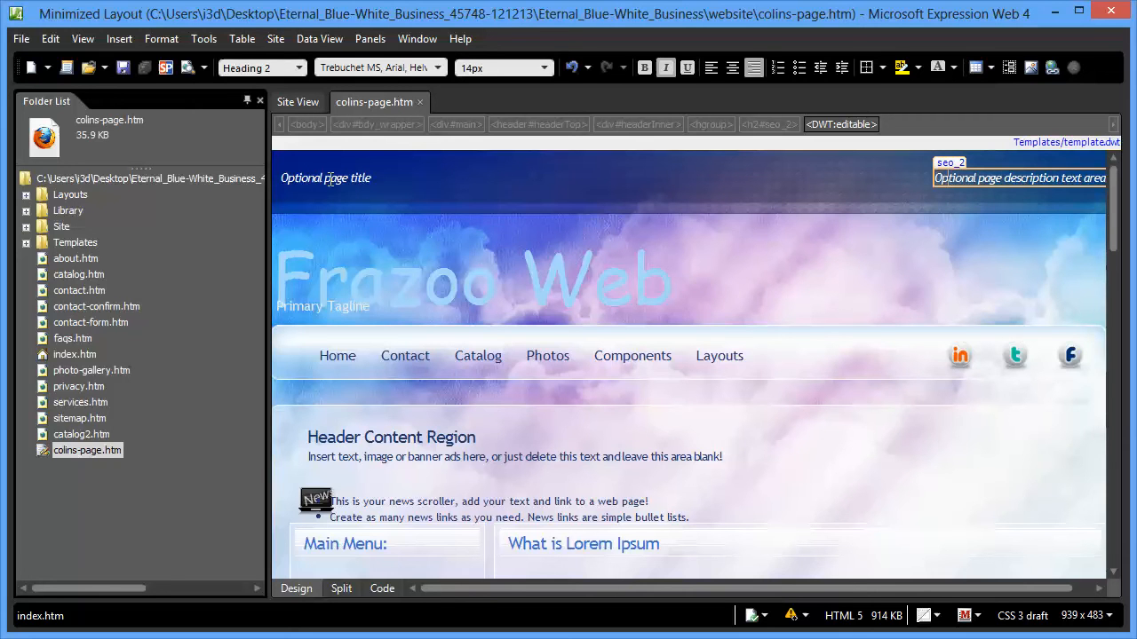
pyautogui.click(326, 178)
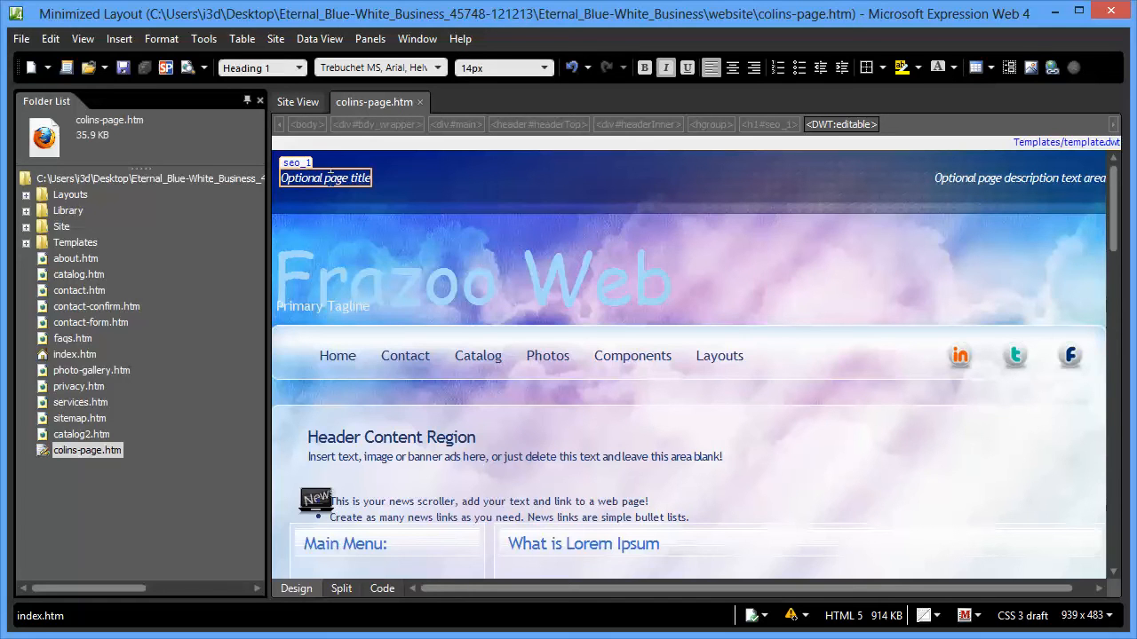
pyautogui.moveTo(592, 241)
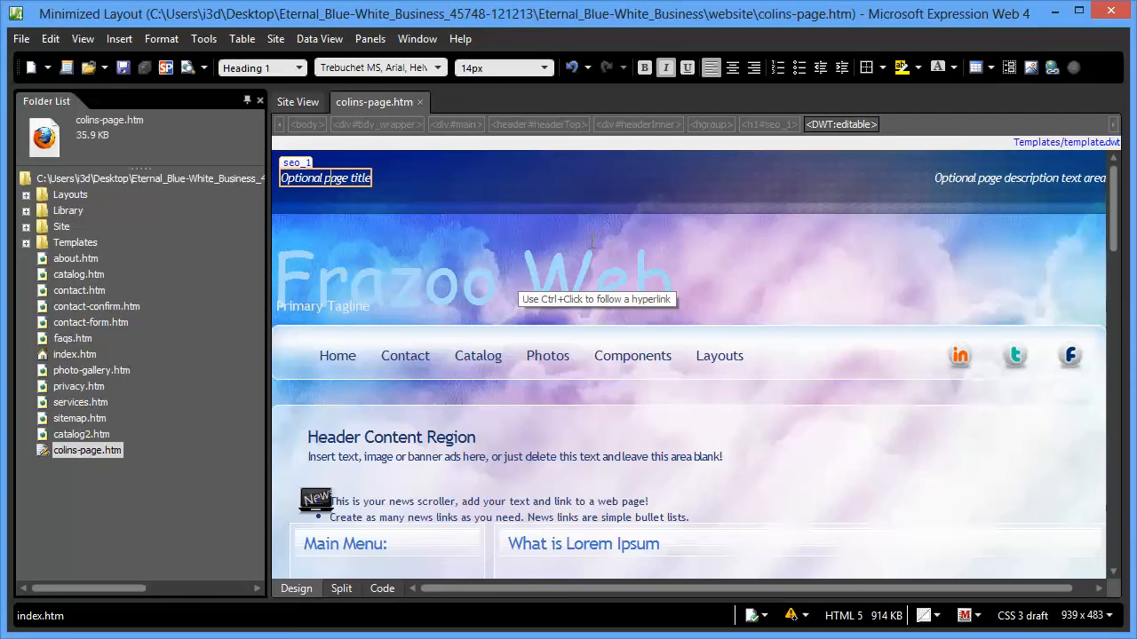
# Confirm the page title, description and keywords in Page Properties, then reselect the H1 title region
pyautogui.rightClick(595, 249)
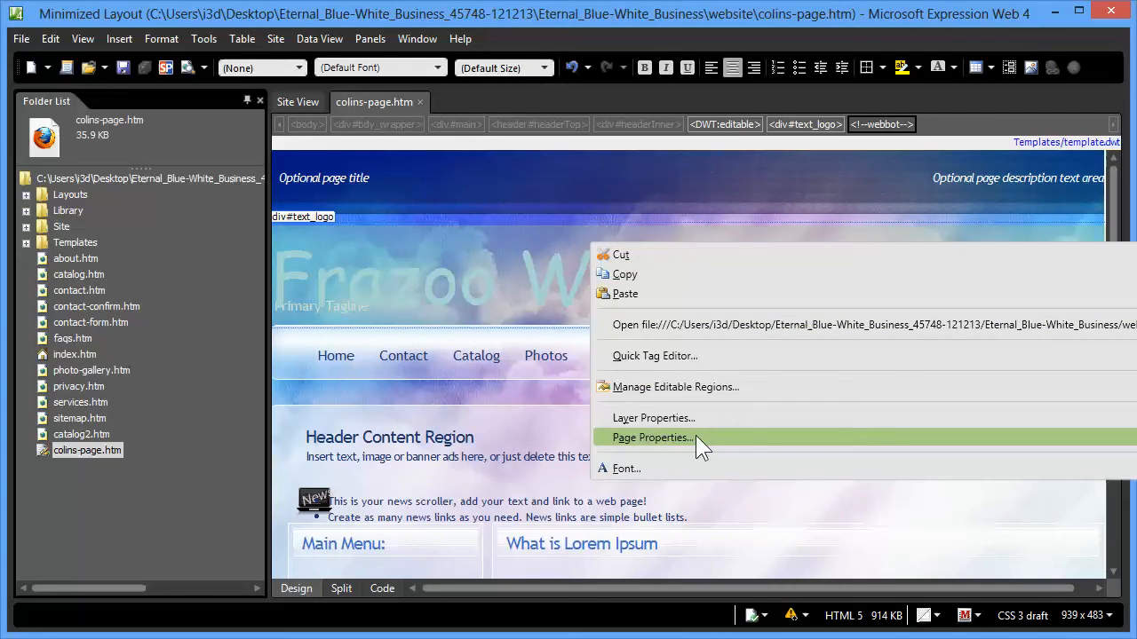
pyautogui.click(652, 437)
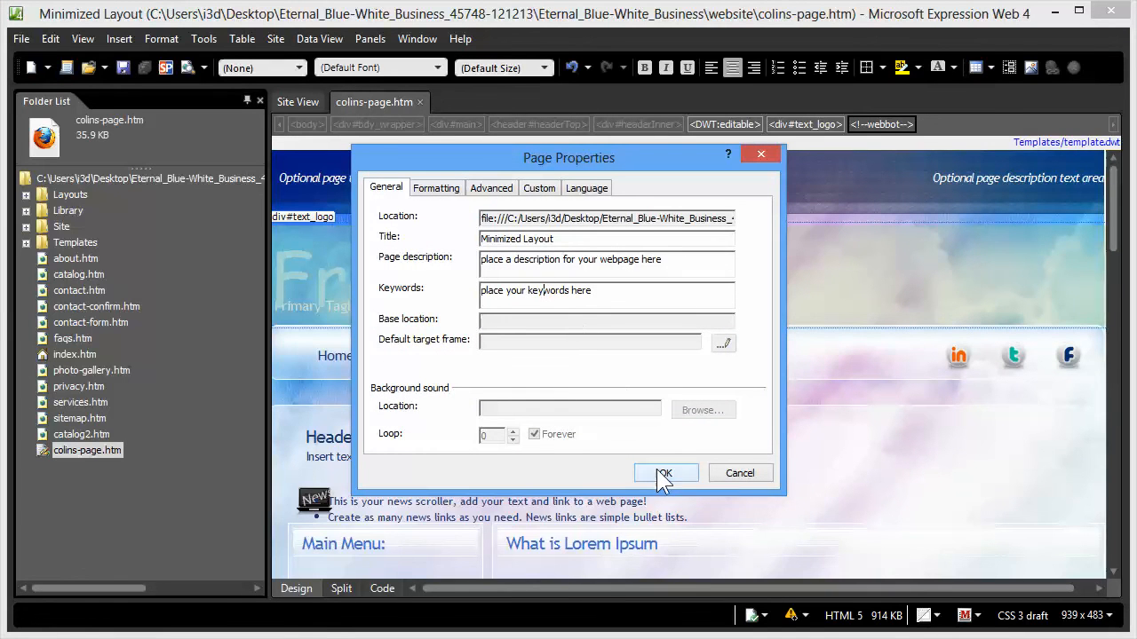
pyautogui.click(665, 473)
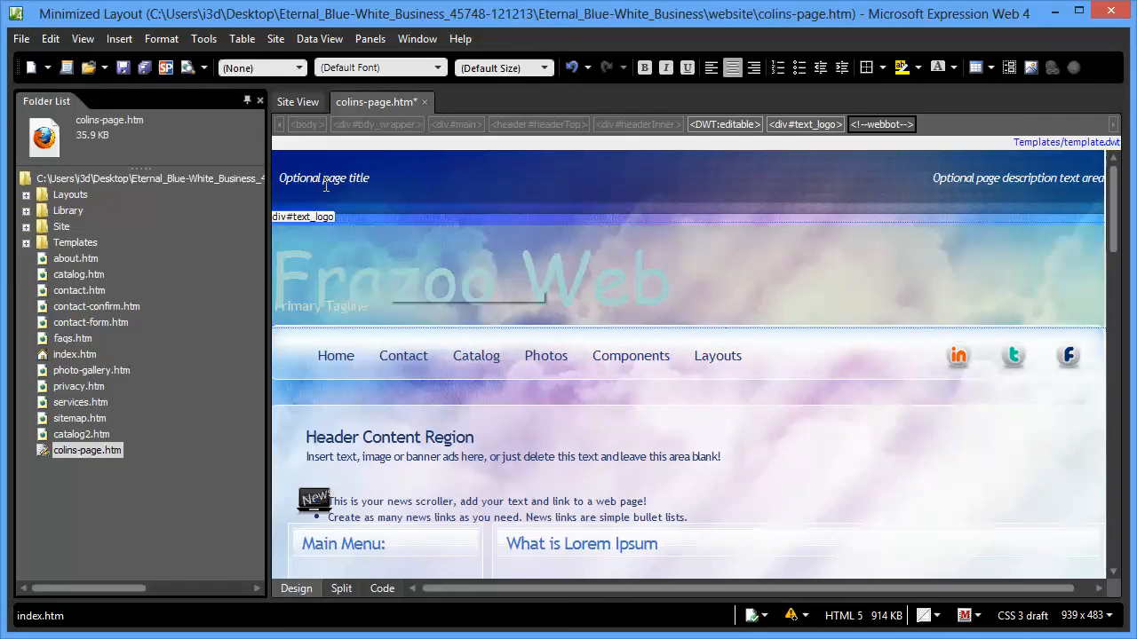
pyautogui.click(323, 178)
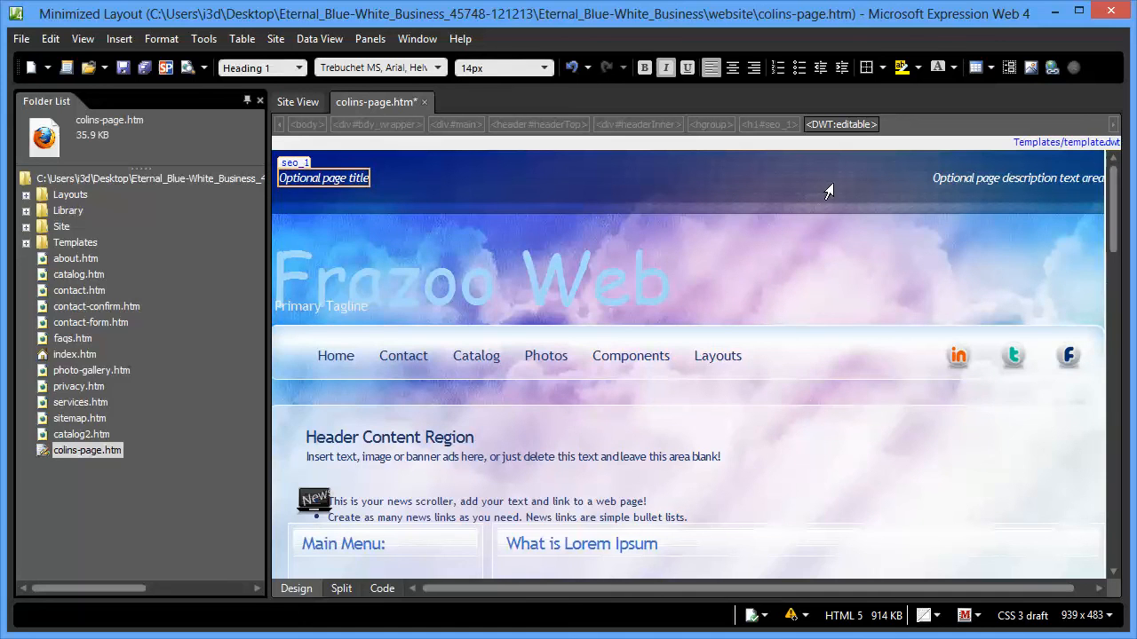
# Select the seo_2 description and seo_1 title regions, then view their HTML in Code view
pyautogui.click(1016, 178)
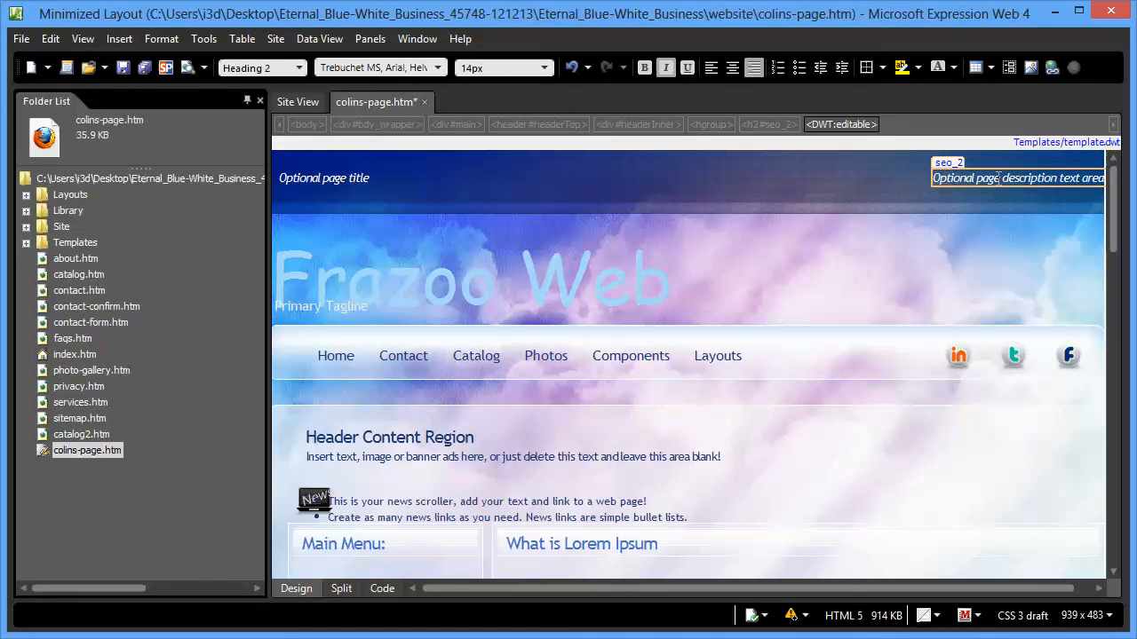
pyautogui.click(324, 177)
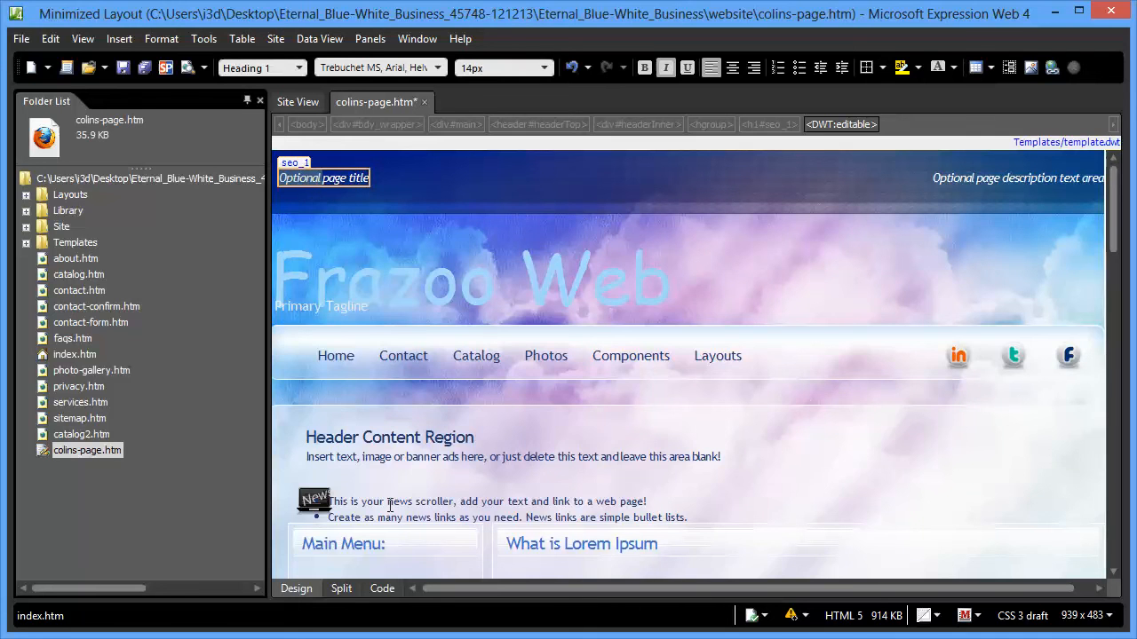
pyautogui.click(381, 588)
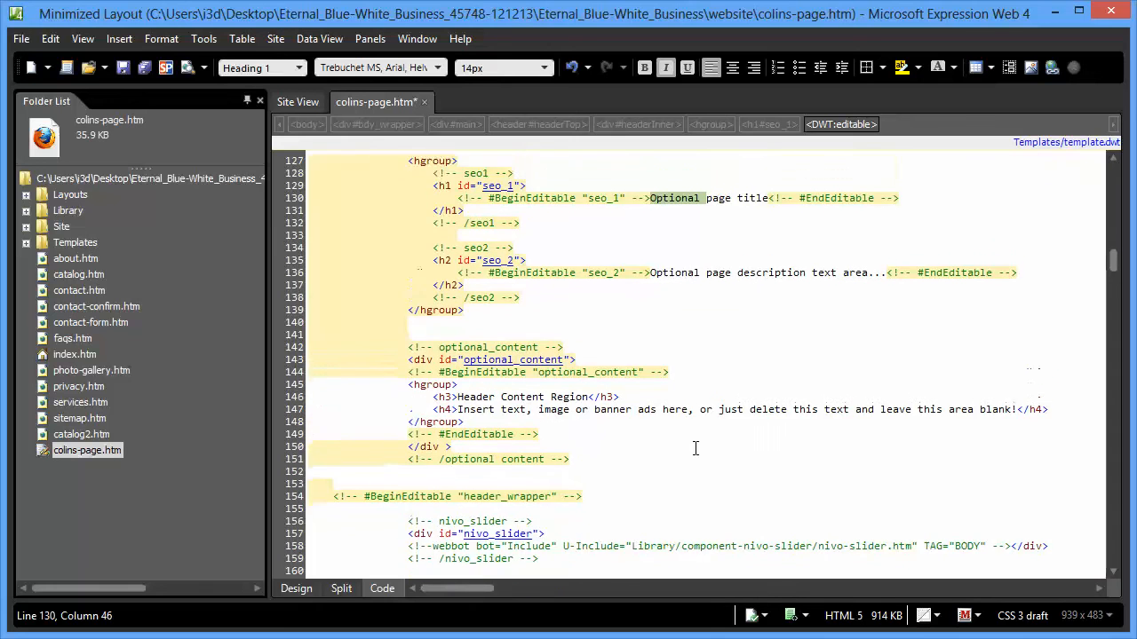
# Scroll up through the hgroup heading markup and return to Design view
pyautogui.scroll(3)
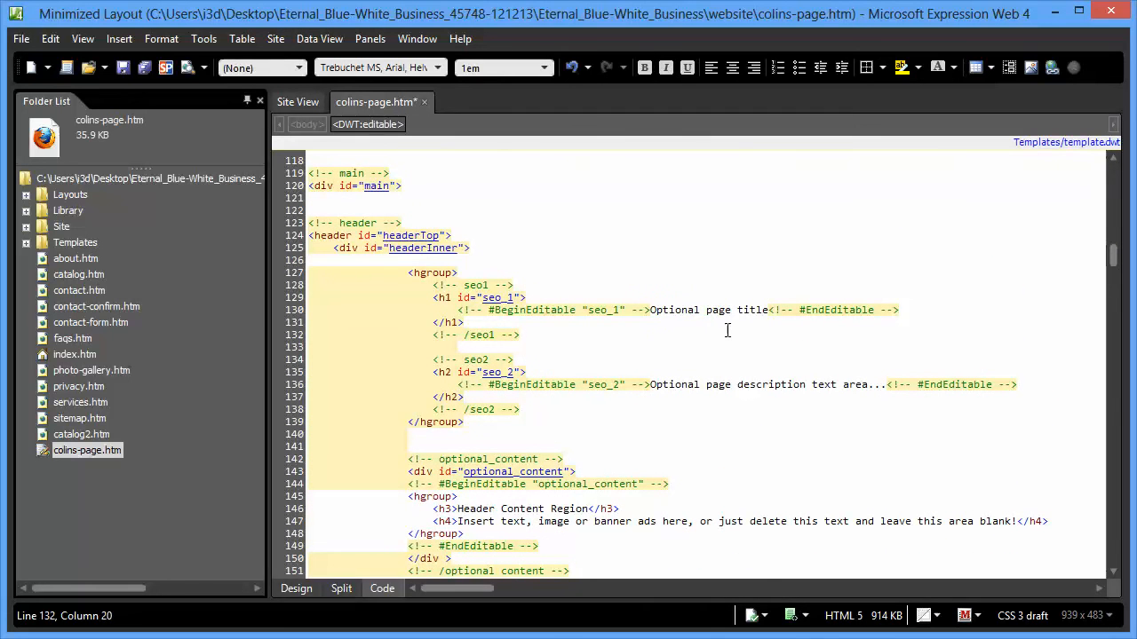
pyautogui.moveTo(716, 328)
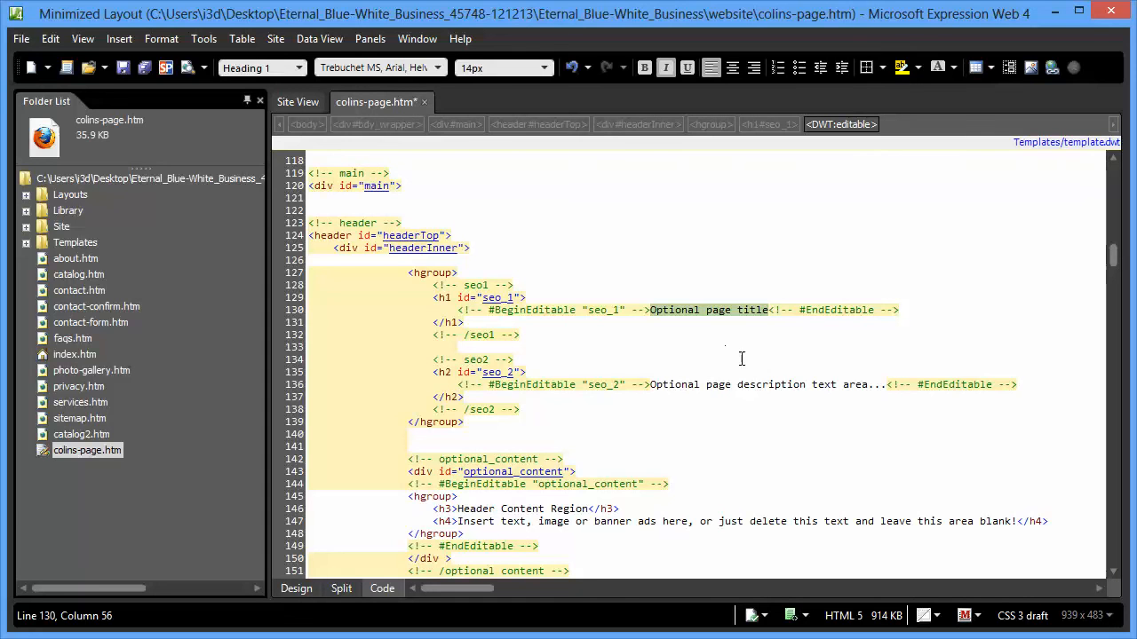
pyautogui.moveTo(703, 336)
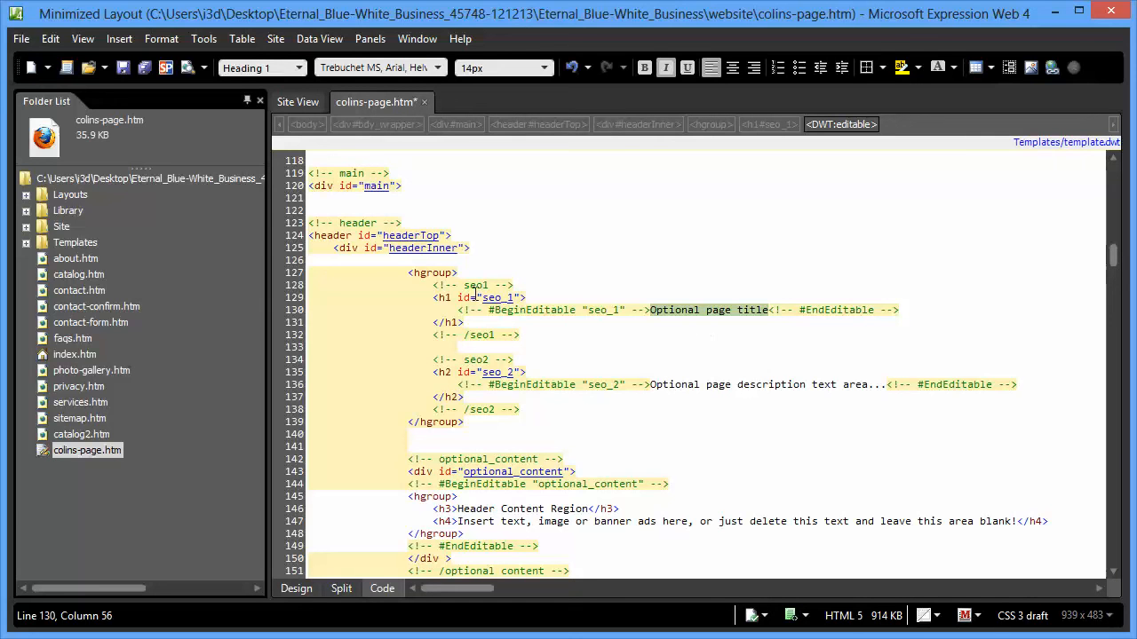
pyautogui.moveTo(476, 309)
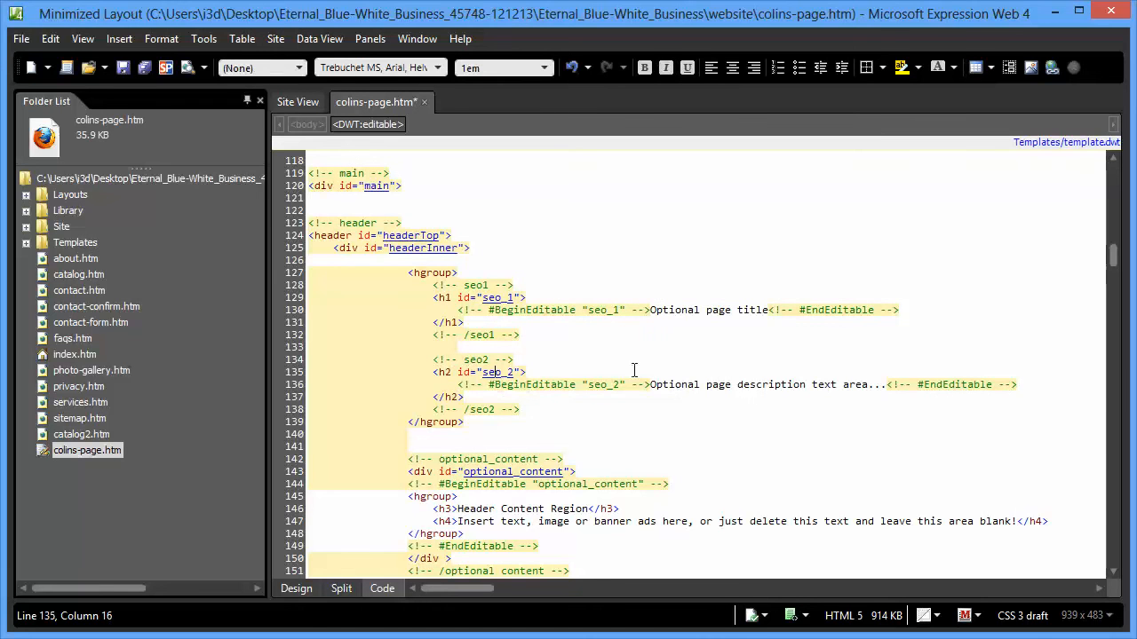
pyautogui.click(296, 588)
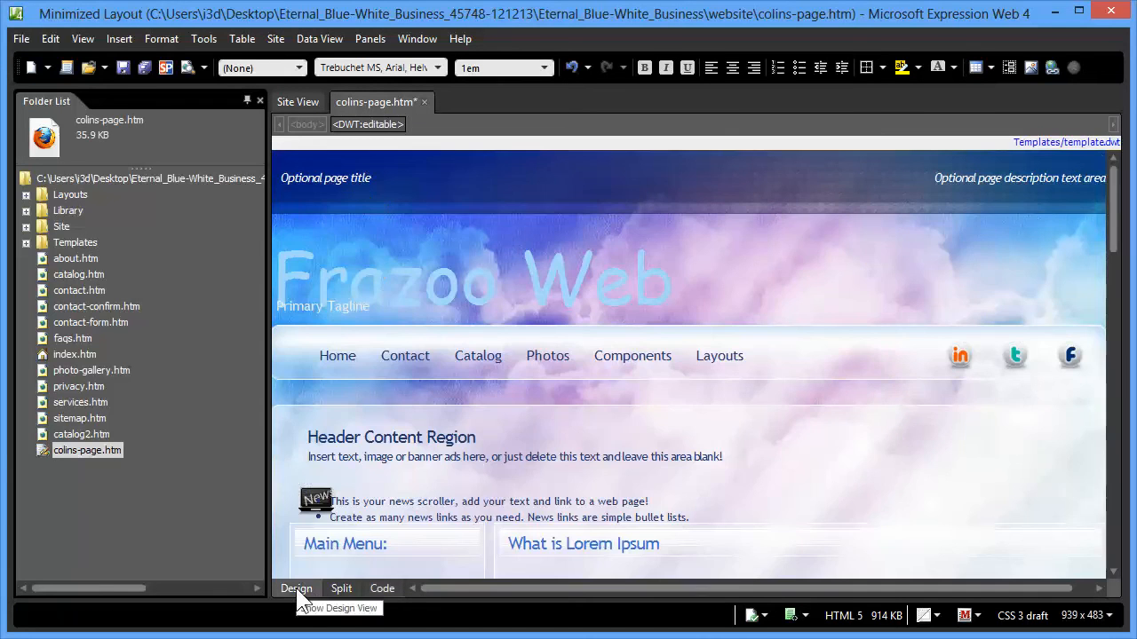
# Select the seo_1 title, then the seo_2 description, and show the description's markup in Code view
pyautogui.click(325, 178)
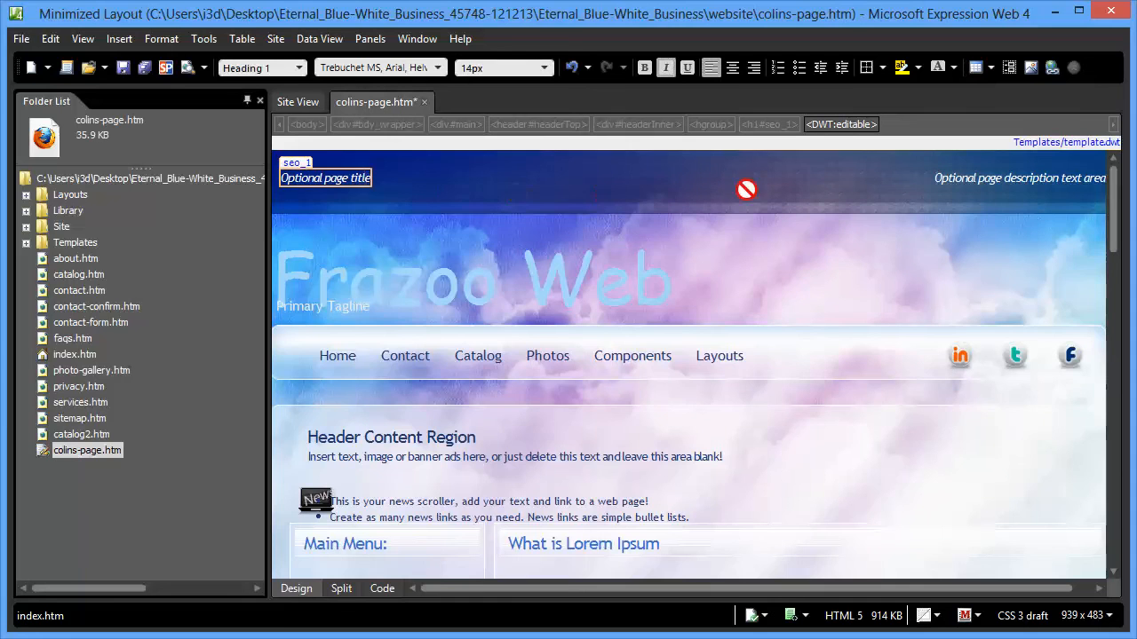
pyautogui.click(1019, 177)
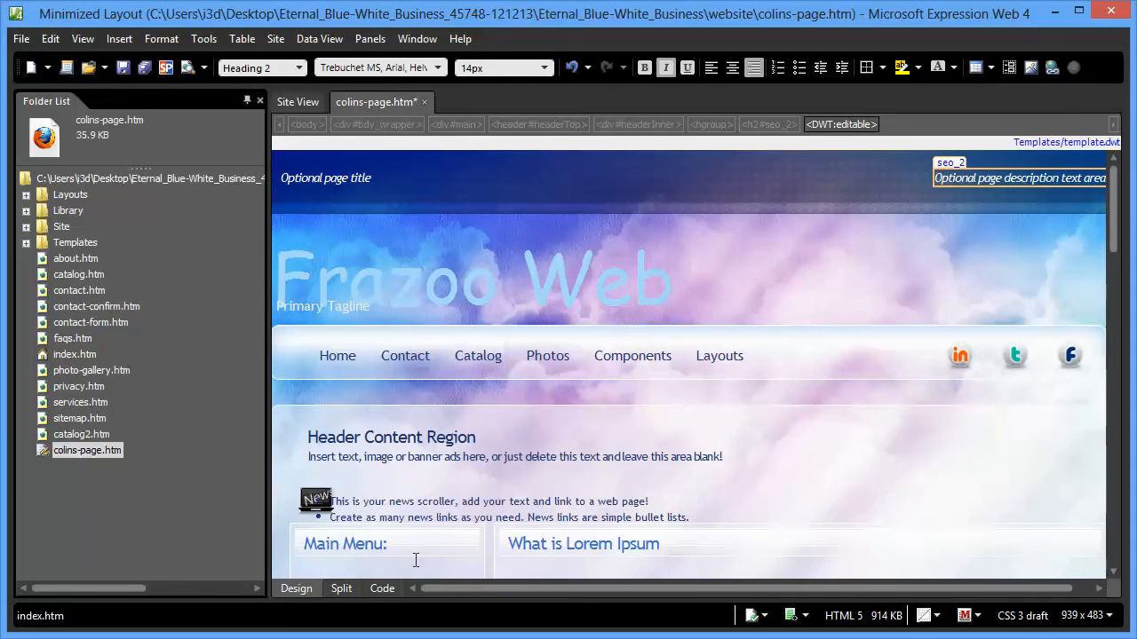
pyautogui.click(381, 588)
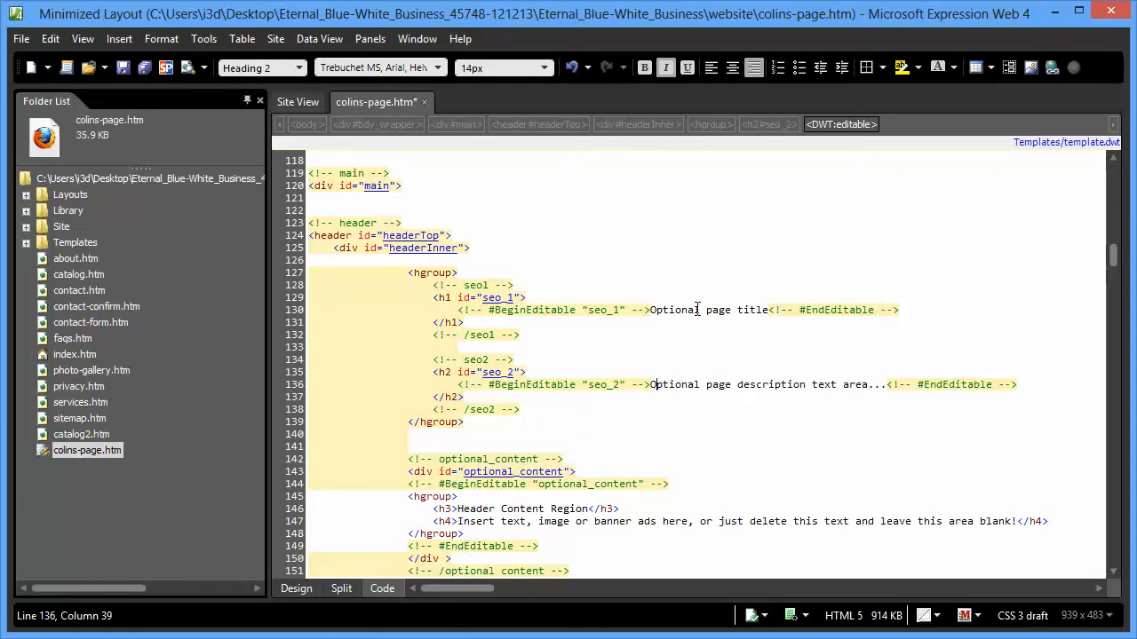